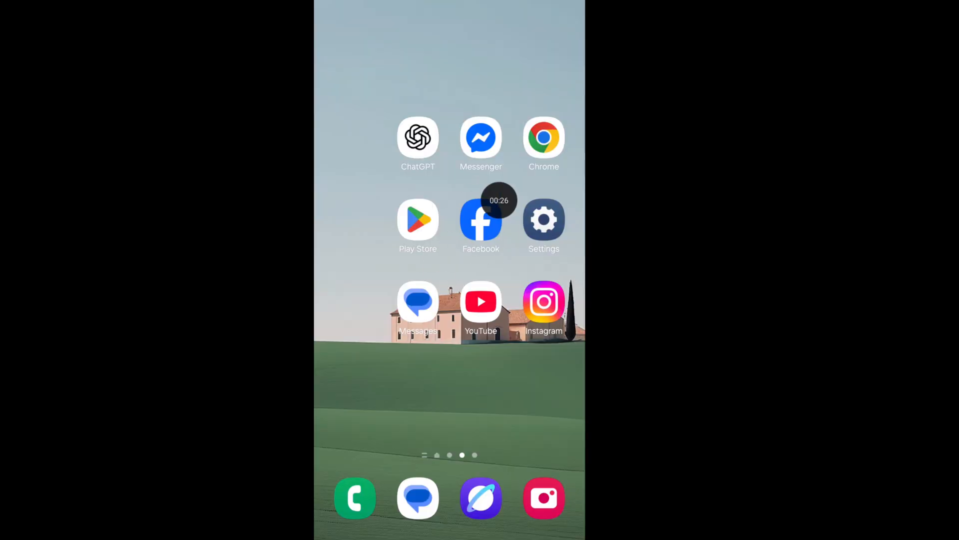
# Step: Launch Facebook from the home screen to reach the news feed
pyautogui.click(481, 220)
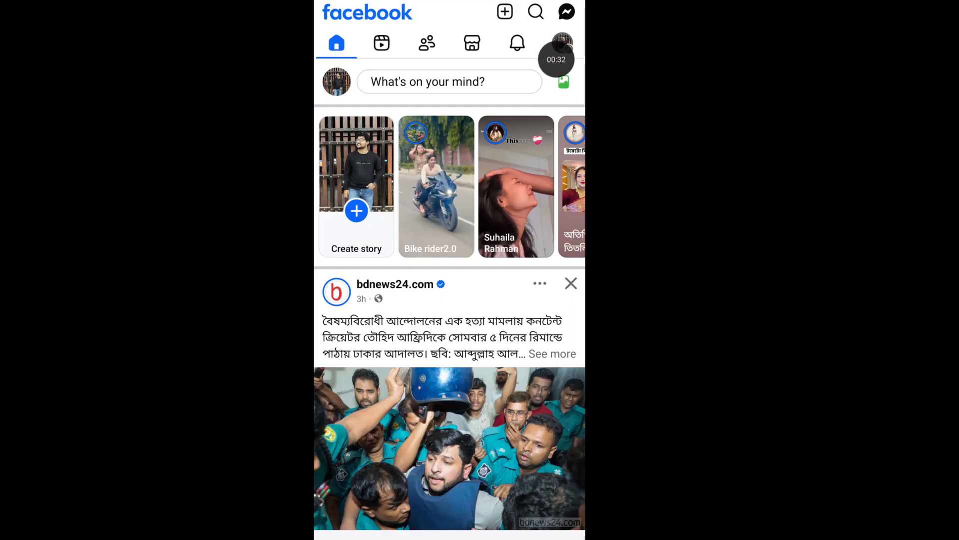
# Step: From the account menu, expand Help & support and choose Report a problem
pyautogui.click(561, 43)
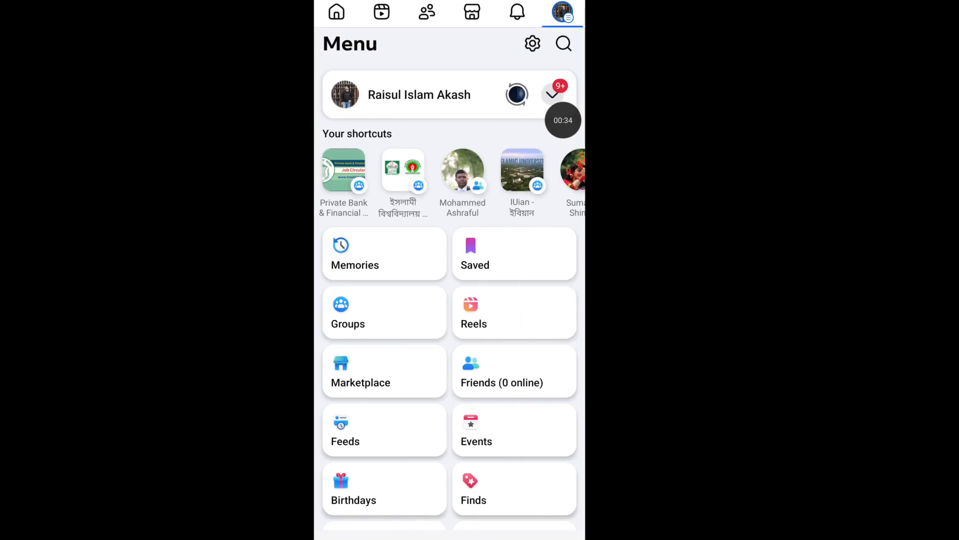
pyautogui.scroll(-3)
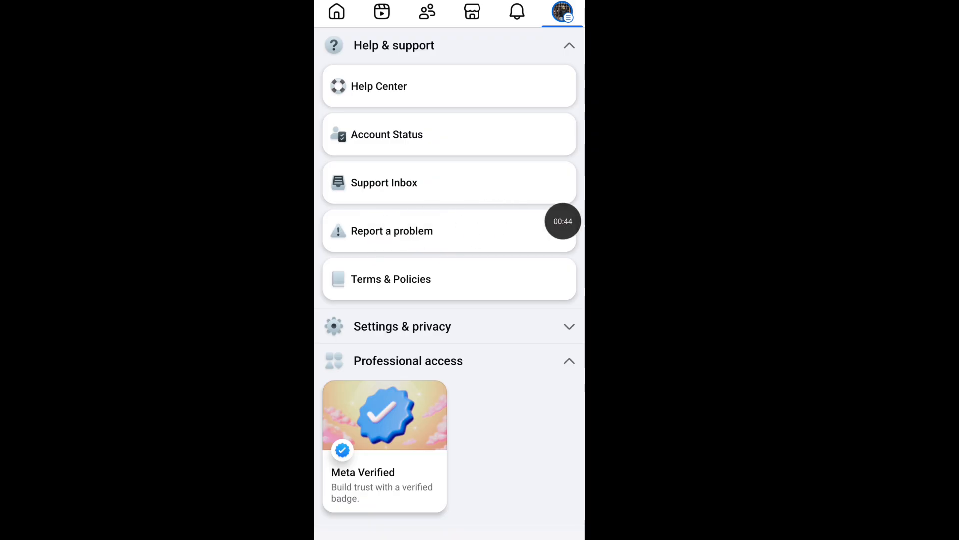
pyautogui.click(392, 230)
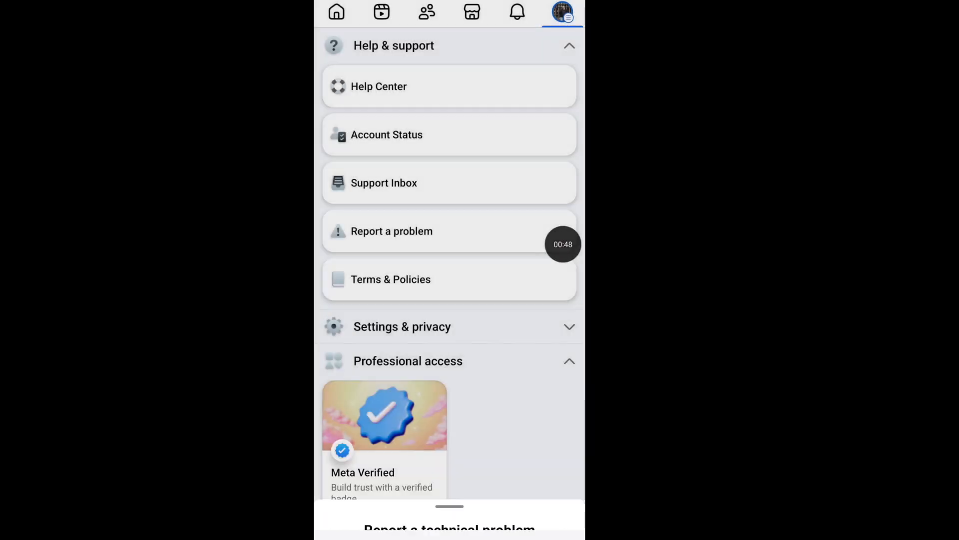
# Step: Choose Report a technical problem and select the affected product
pyautogui.click(450, 528)
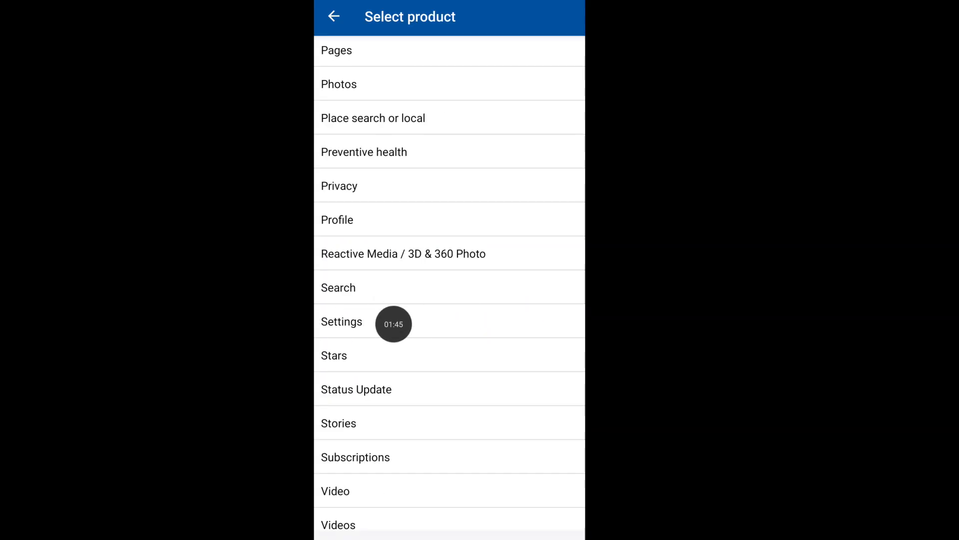
pyautogui.click(341, 321)
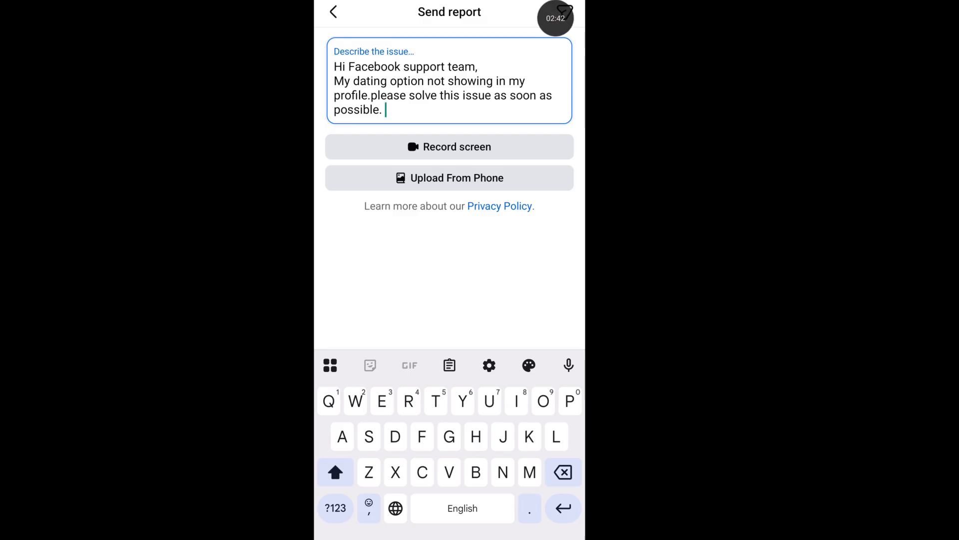
# Step: Send the report that the dating option isn't showing on the profile
pyautogui.click(564, 12)
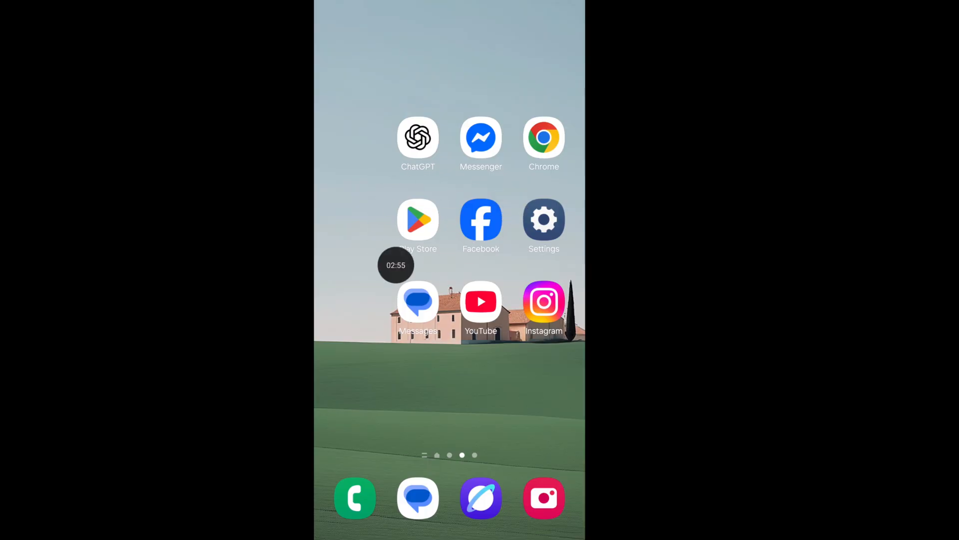
# Step: Launch the Google Play Store from the home screen
pyautogui.click(417, 219)
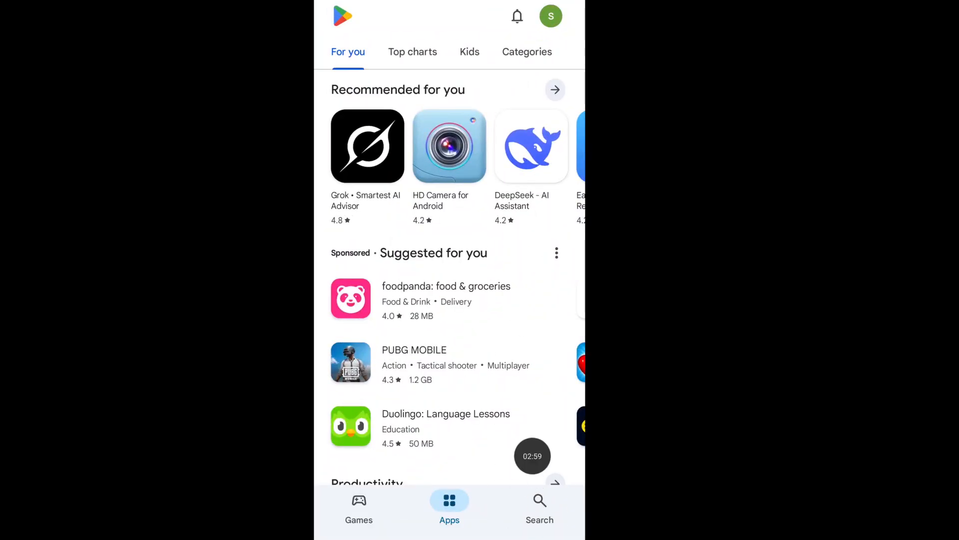
# Step: Search the Play Store for Facebook and start the Facebook (Beta) update
pyautogui.click(539, 505)
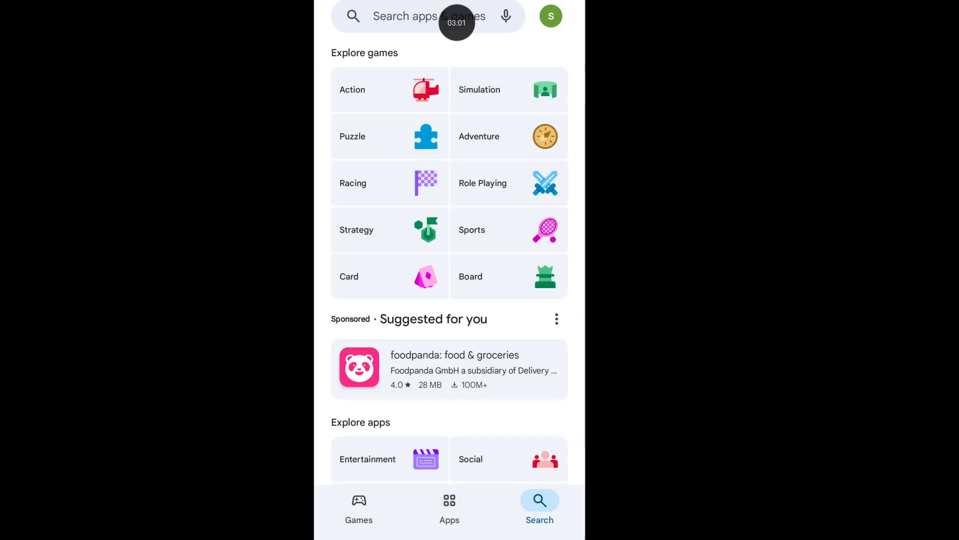
pyautogui.click(428, 16)
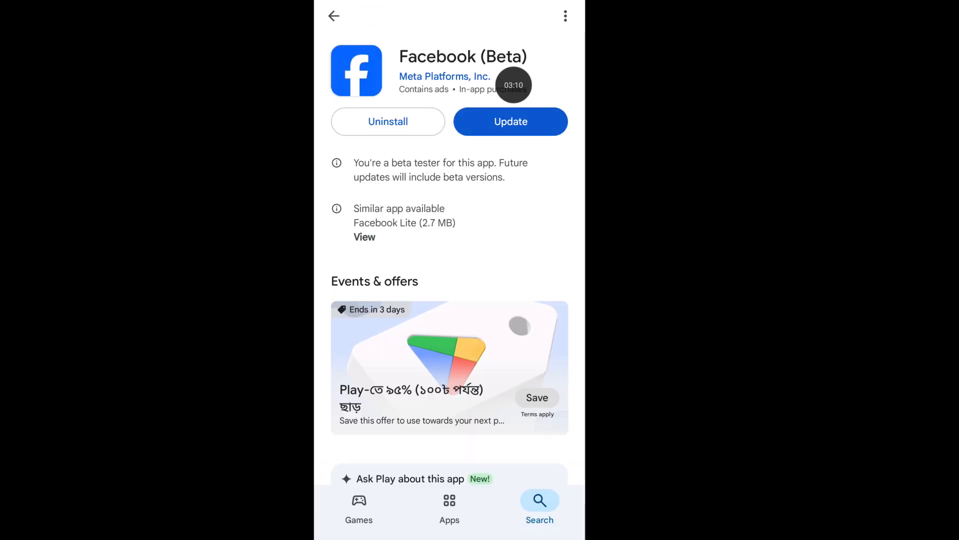
pyautogui.click(511, 121)
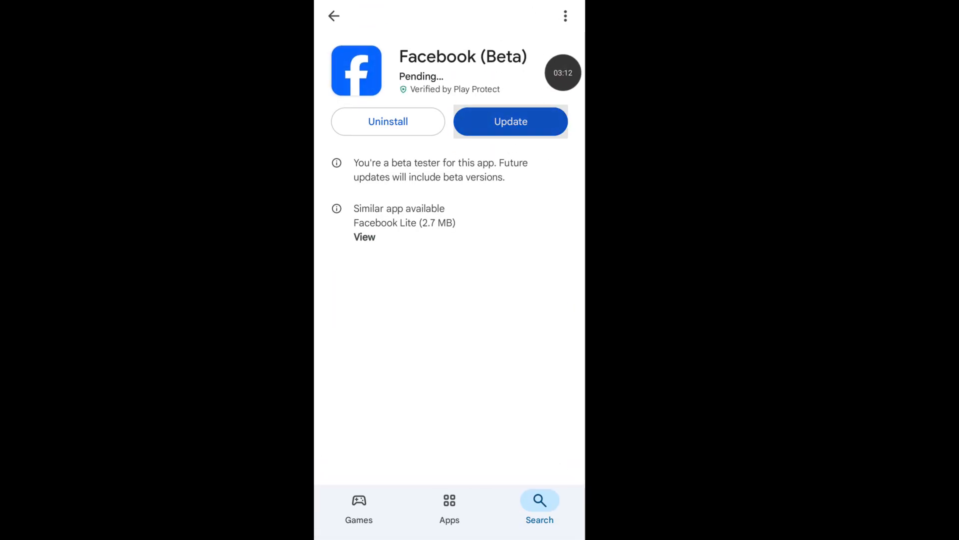